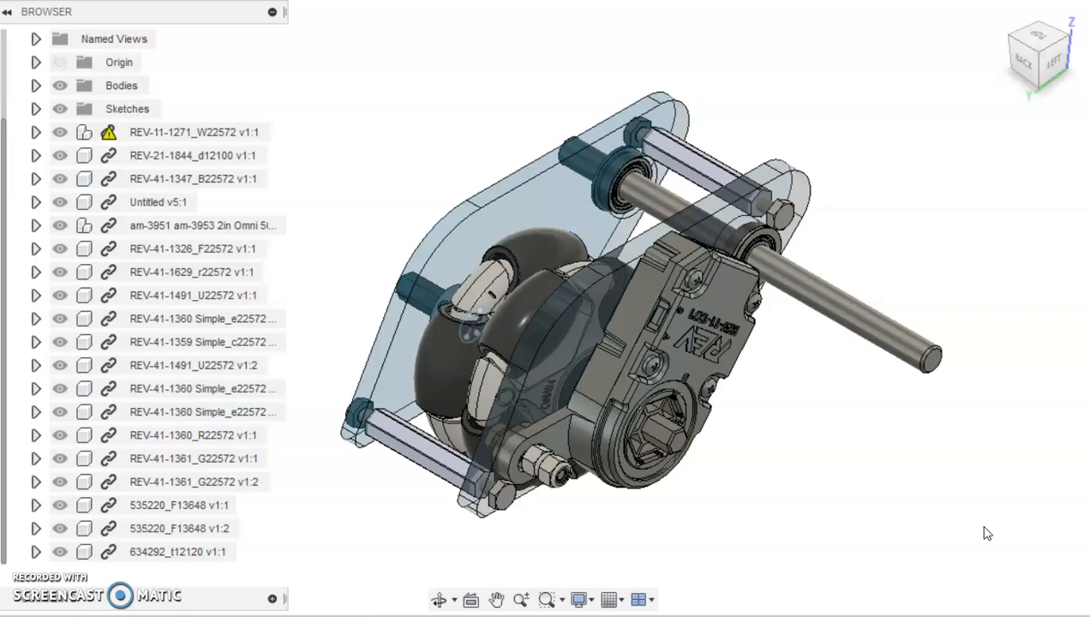
{"action": "mouse_move", "coordinate": [428, 329]}
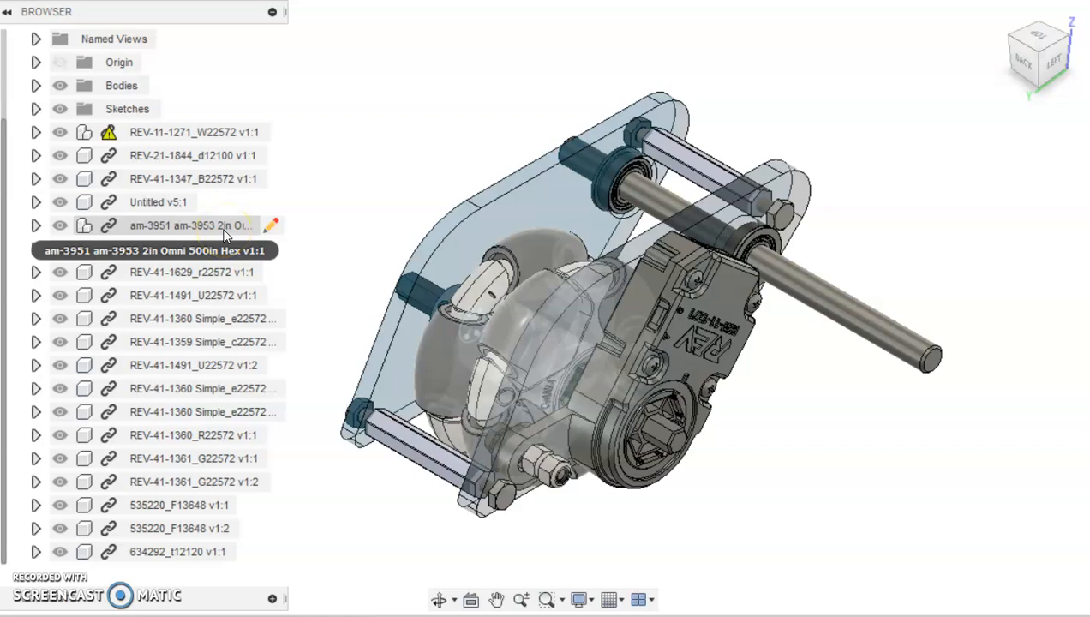
- Start a Move/Copy on the 2in omni wheel component from its Browser context menu
{"action": "right_click", "coordinate": [189, 224]}
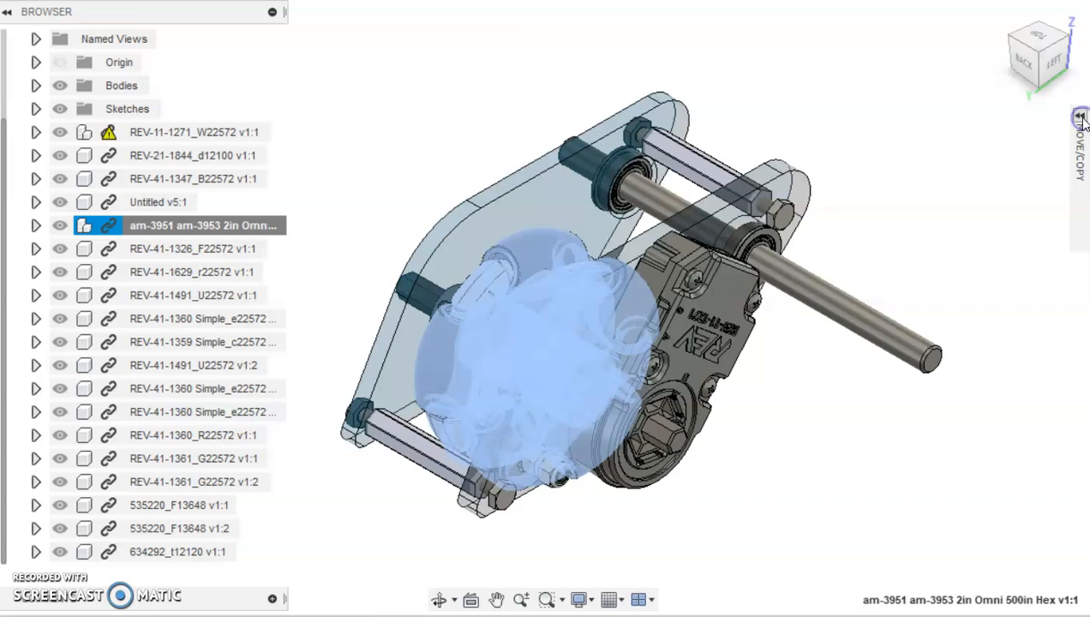
{"action": "left_click", "coordinate": [1080, 117]}
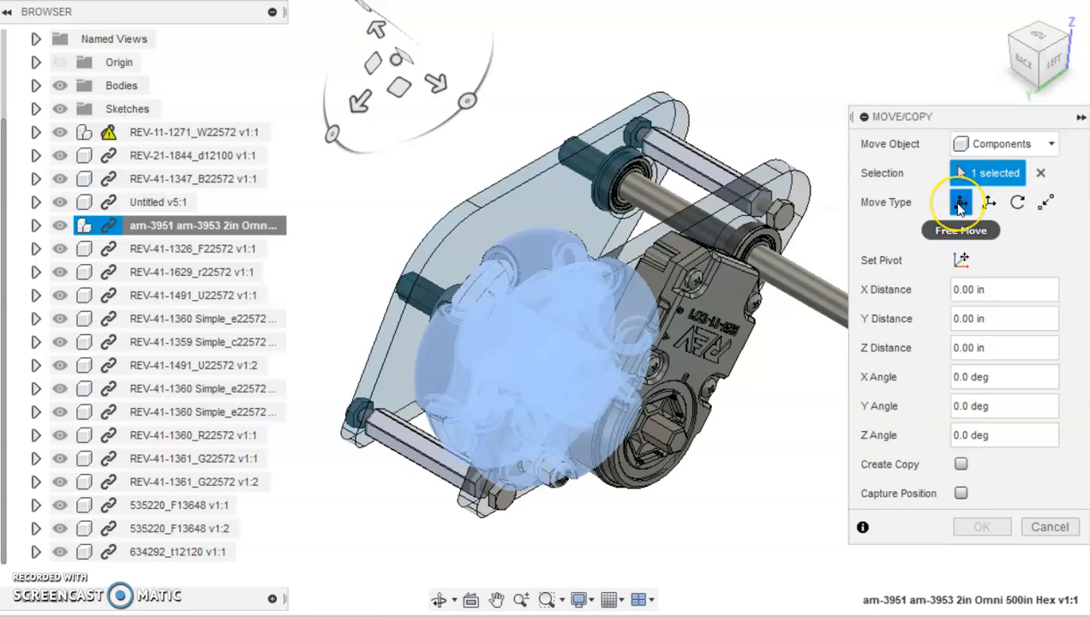
{"action": "mouse_move", "coordinate": [456, 148]}
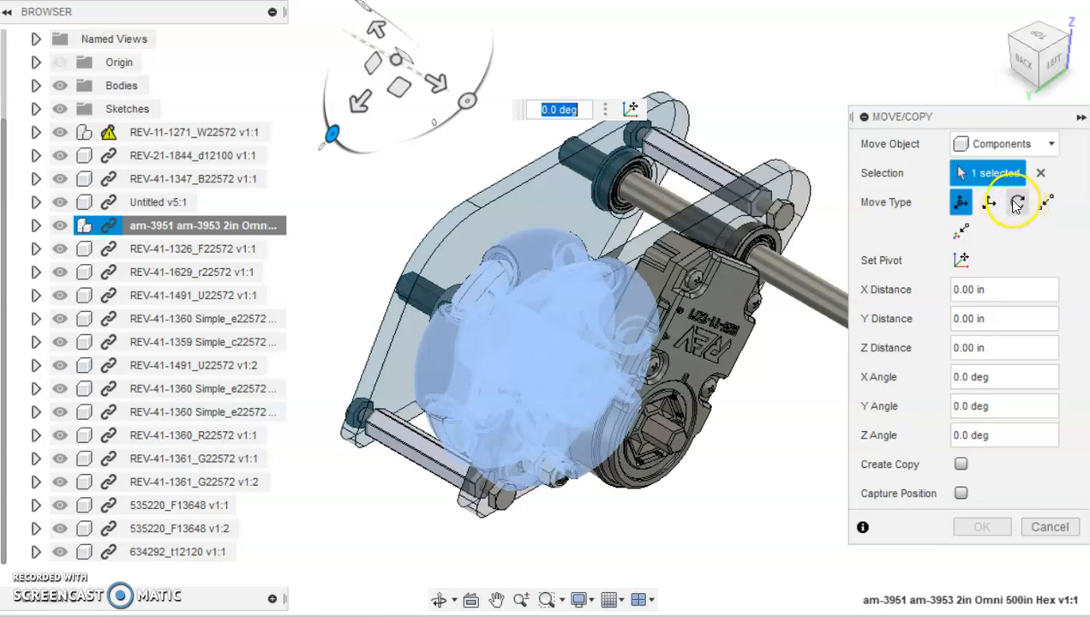
- Set the Move/Copy move type to Rotate about an axis
{"action": "left_click", "coordinate": [1018, 202]}
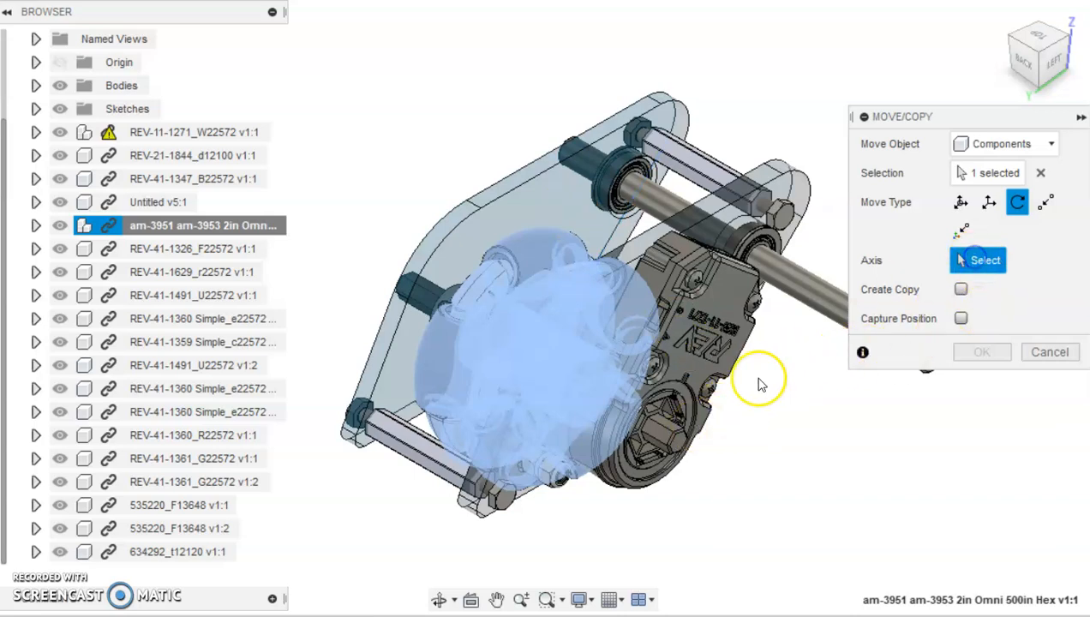
- Pick the hex bore edge as the rotation axis, then exit Move/Copy leaving the wheel unrotated
{"action": "left_click", "coordinate": [660, 358]}
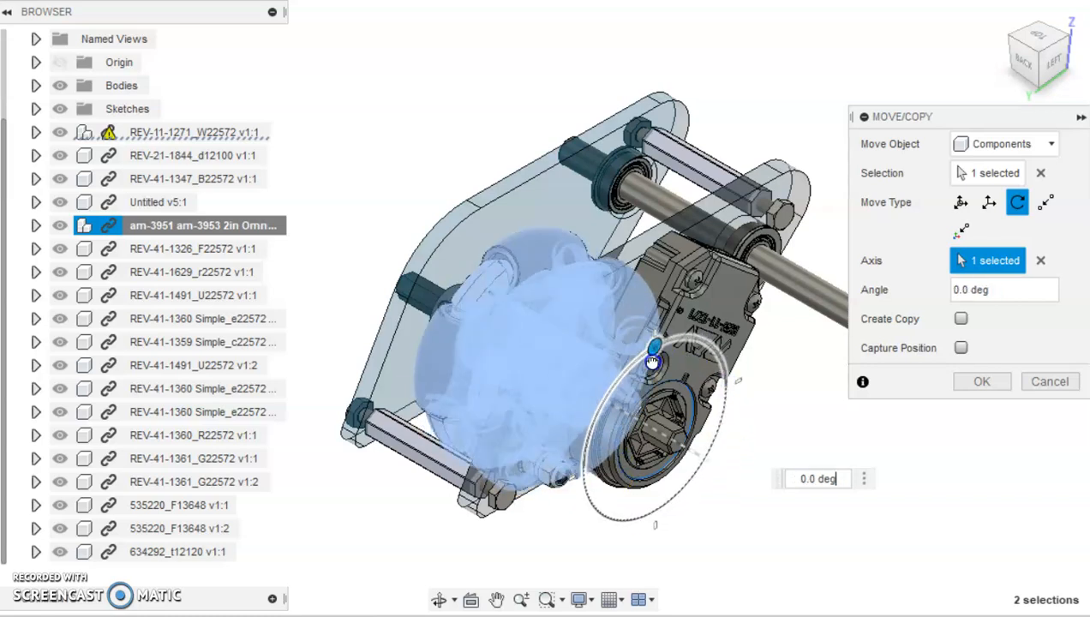
{"action": "left_click_drag", "start_coordinate": [654, 346], "coordinate": [600, 514]}
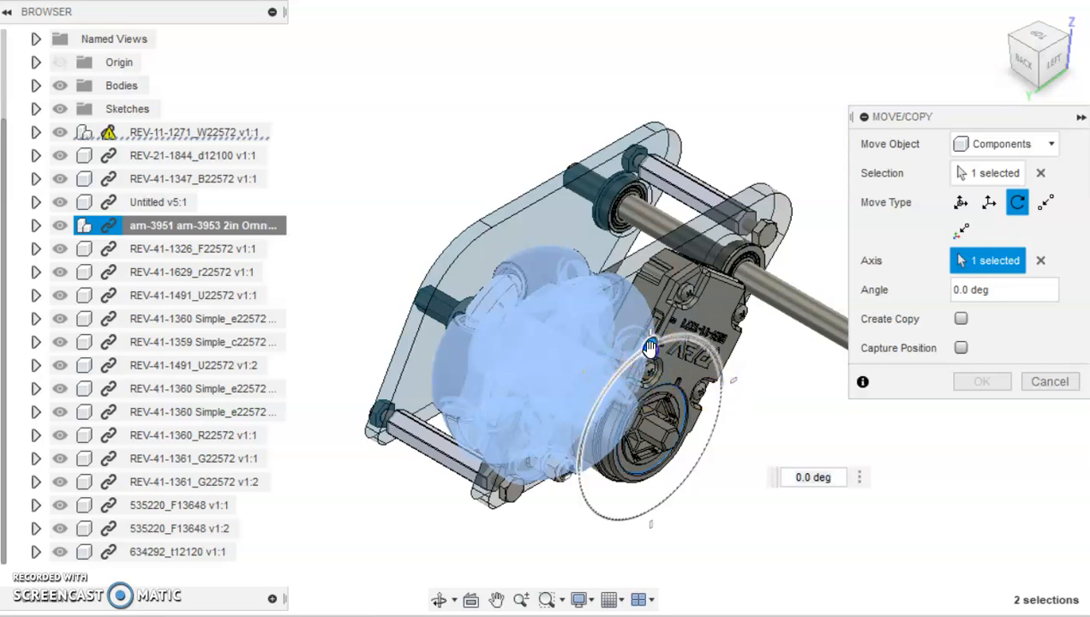
{"action": "left_click_drag", "start_coordinate": [652, 347], "coordinate": [658, 343]}
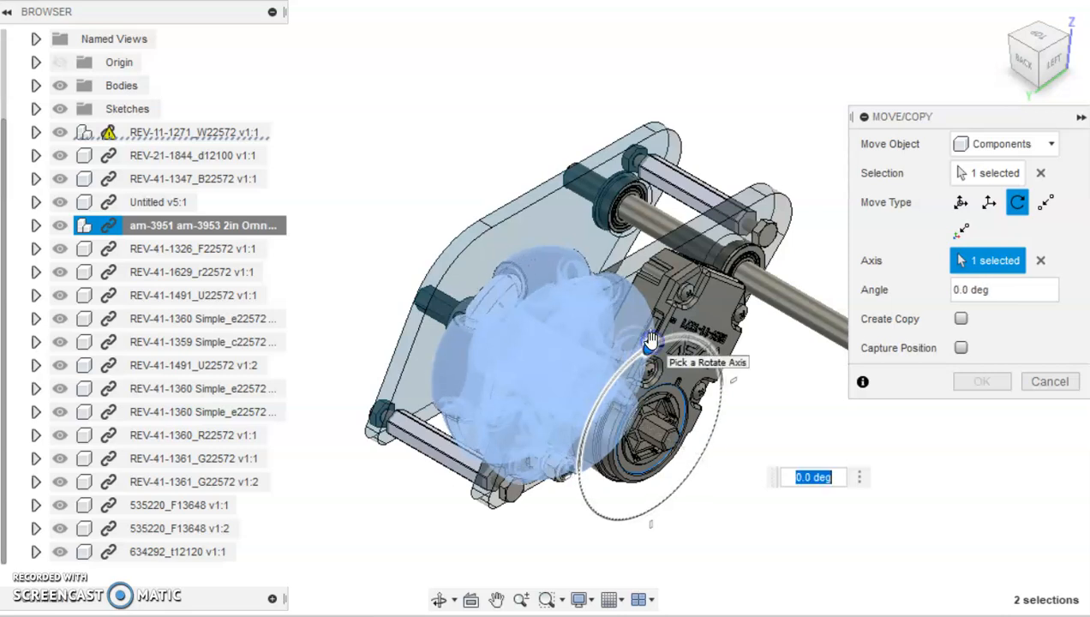
{"action": "left_click", "coordinate": [1049, 381]}
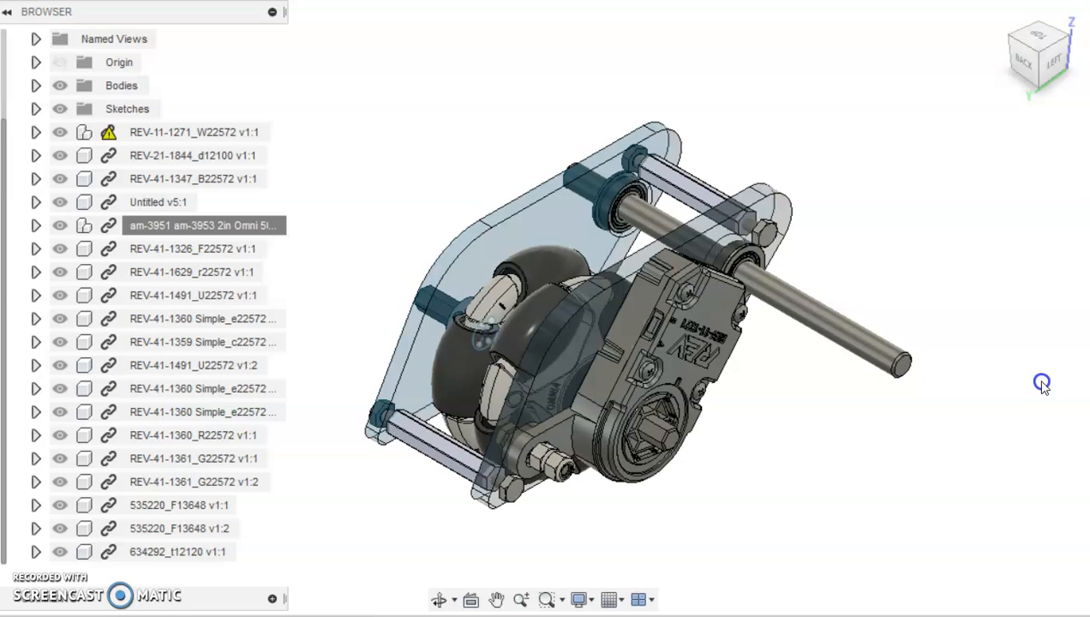
{"action": "mouse_move", "coordinate": [1046, 387]}
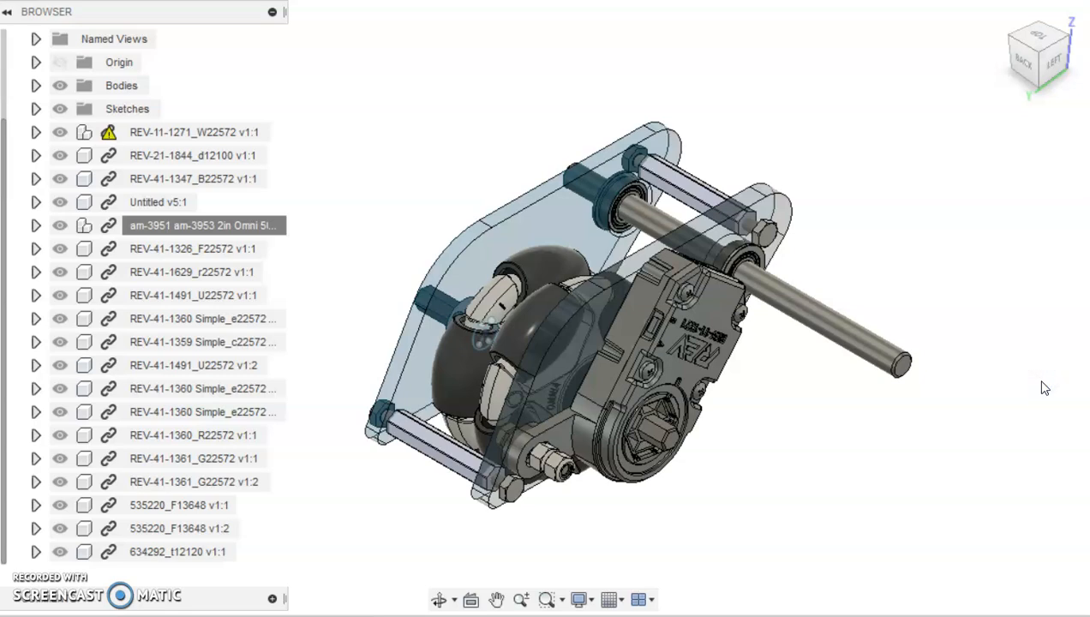
{"action": "mouse_move", "coordinate": [984, 452]}
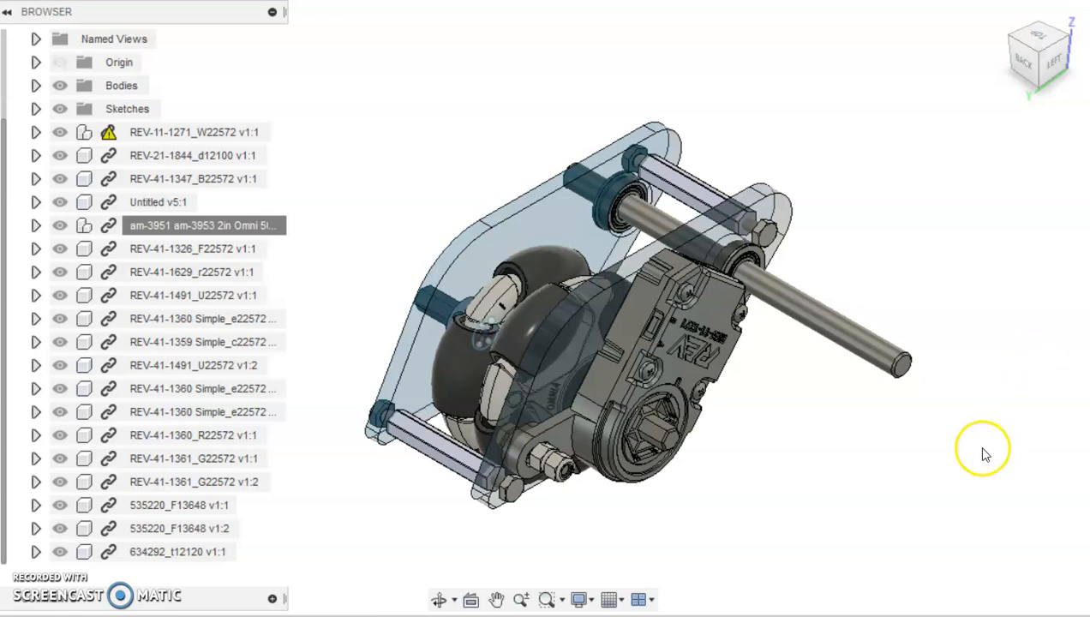